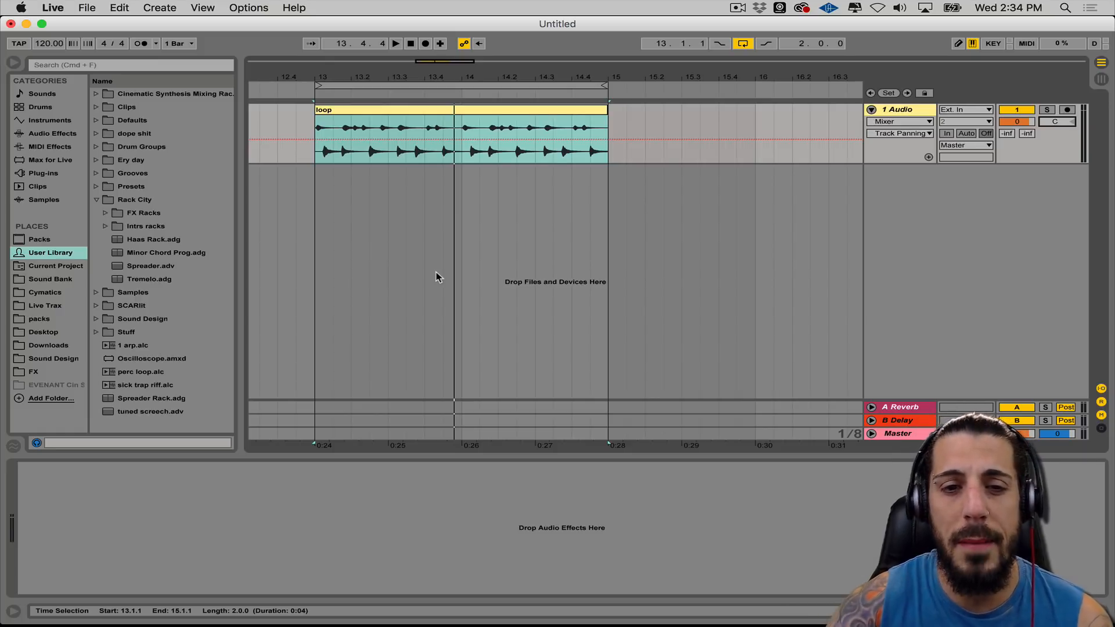
# Play the loop clip and try the 1 Audio track's Pan at 50L, then 50R.
pyautogui.click(384, 109)
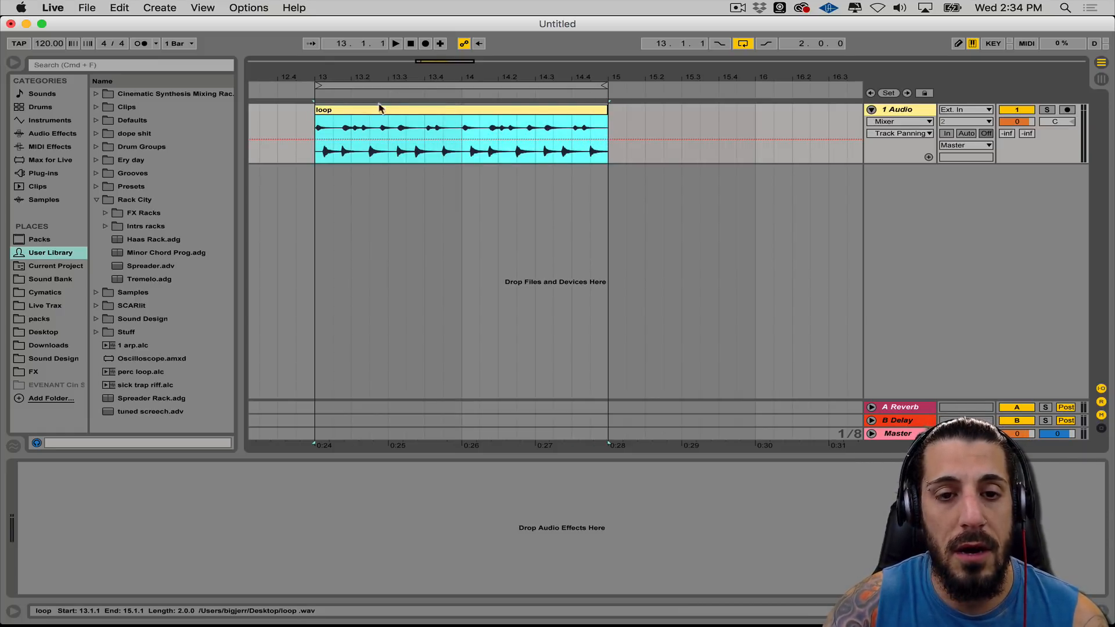
pyautogui.click(362, 119)
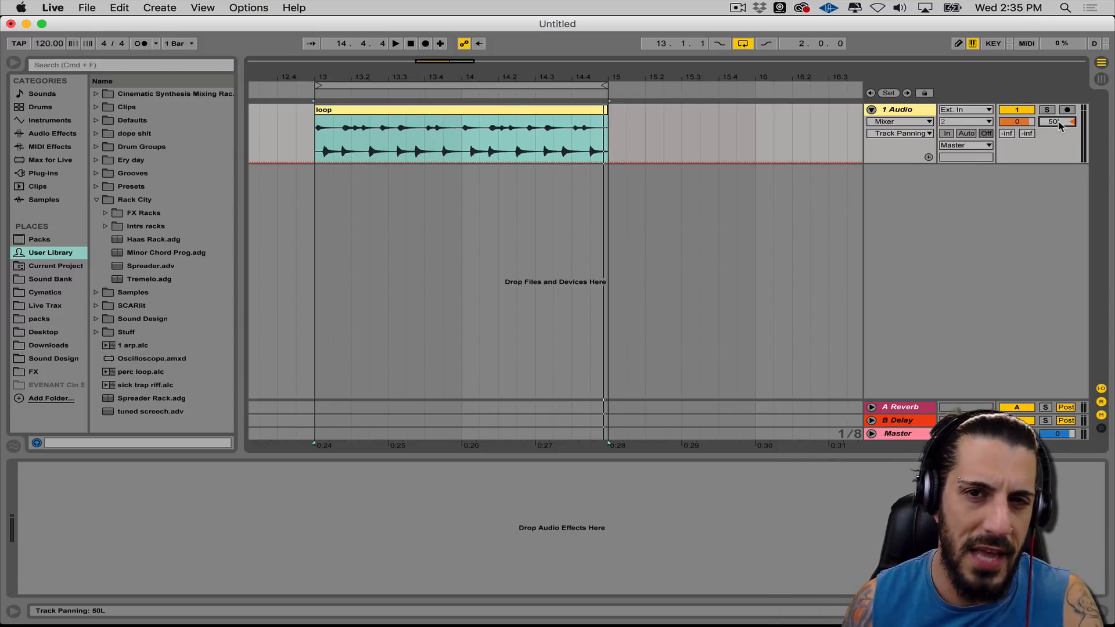
pyautogui.click(394, 43)
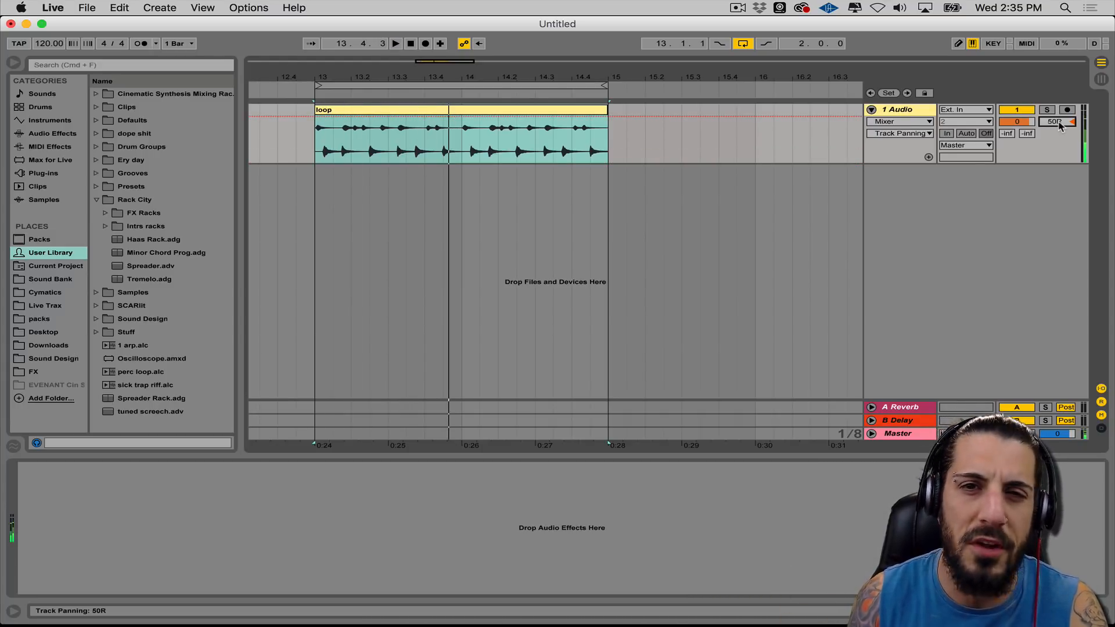
pyautogui.doubleClick(1056, 122)
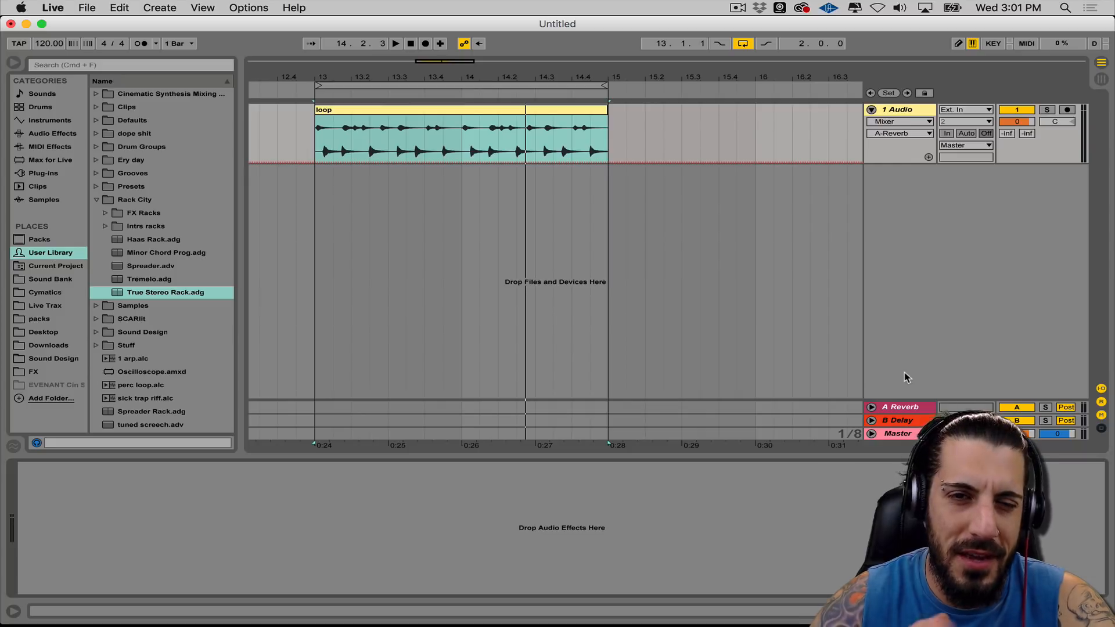
pyautogui.moveTo(98, 275)
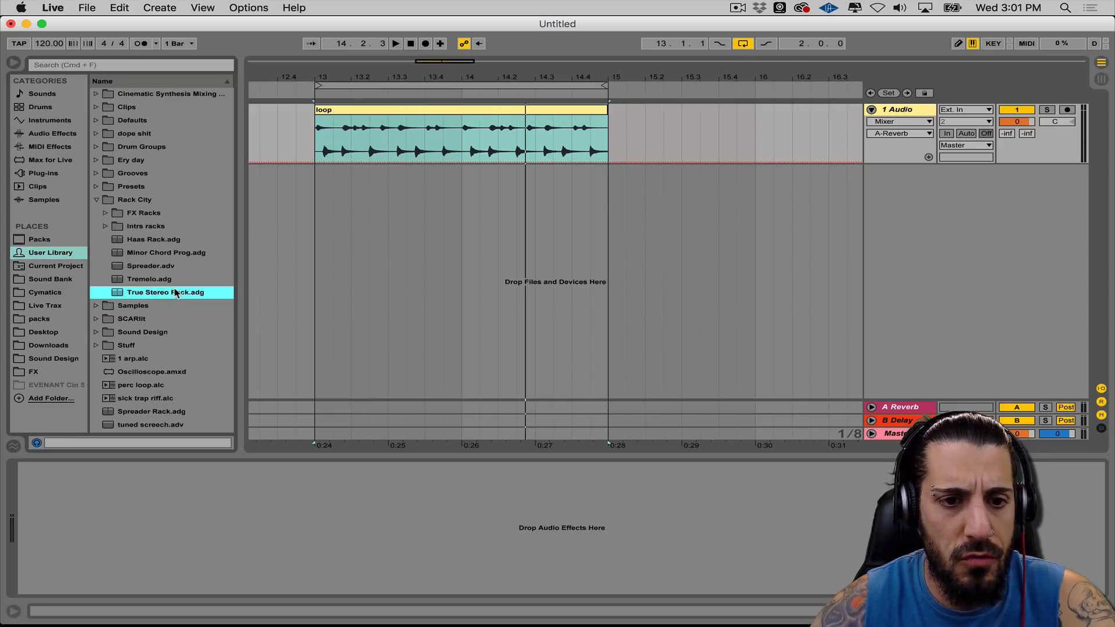
pyautogui.doubleClick(165, 292)
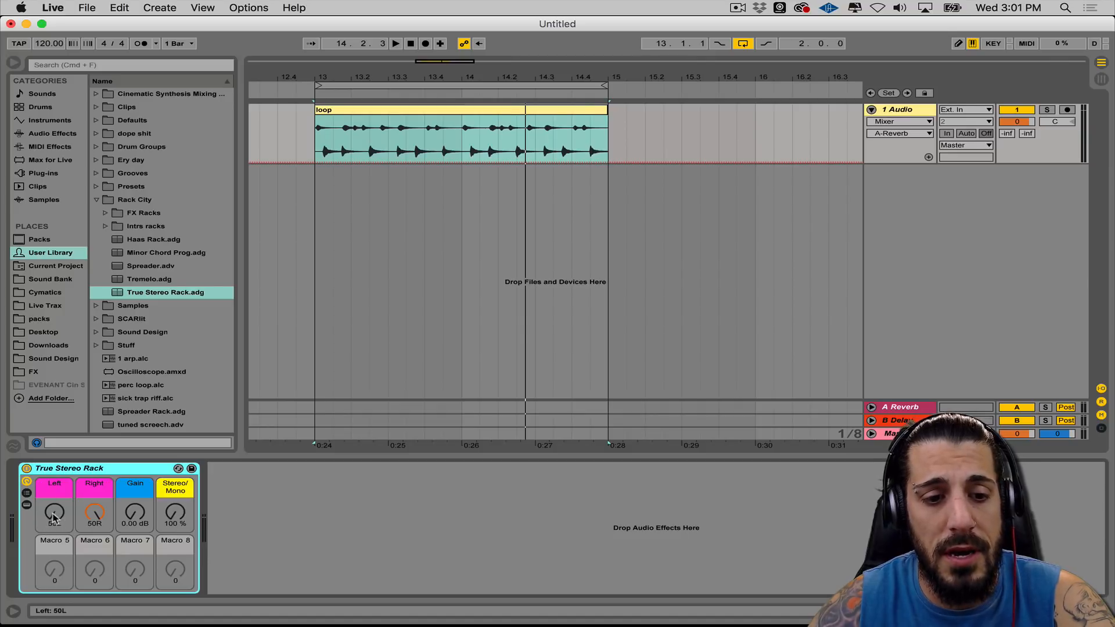
pyautogui.moveTo(55, 512); pyautogui.dragTo(54, 498)
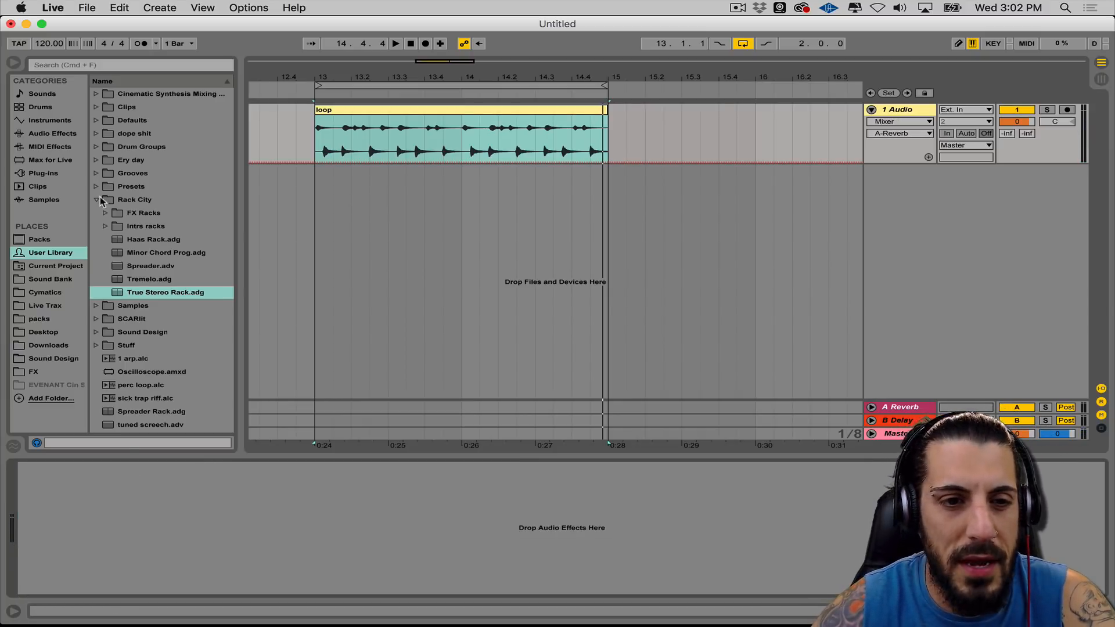
# Add a Utility from the Audio Effects list to the track for the rack's Left chain.
pyautogui.click(52, 132)
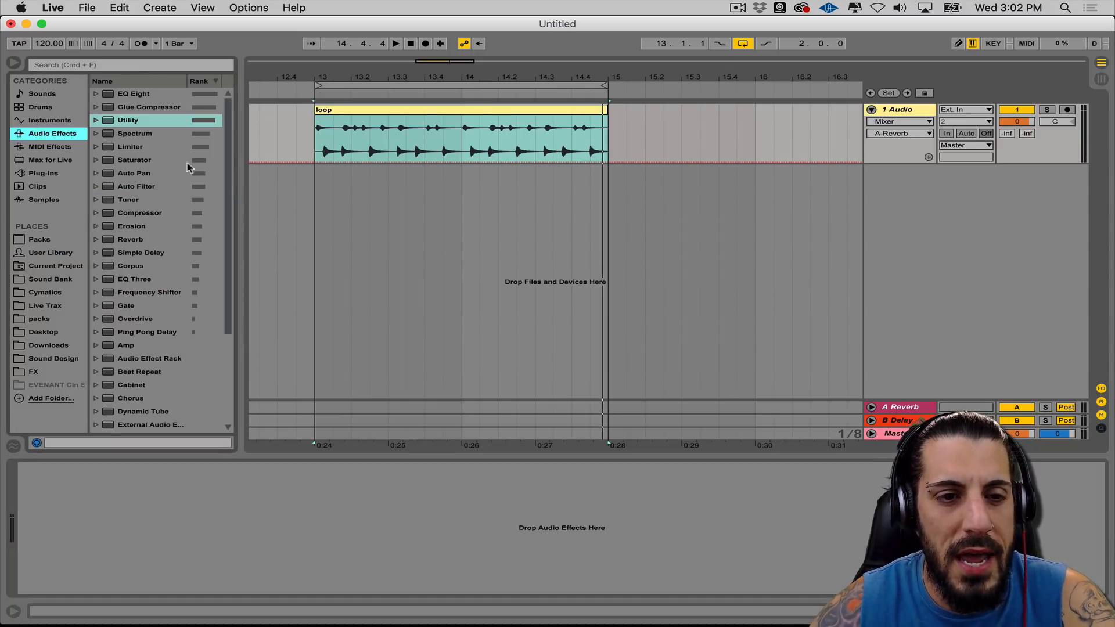
pyautogui.doubleClick(128, 119)
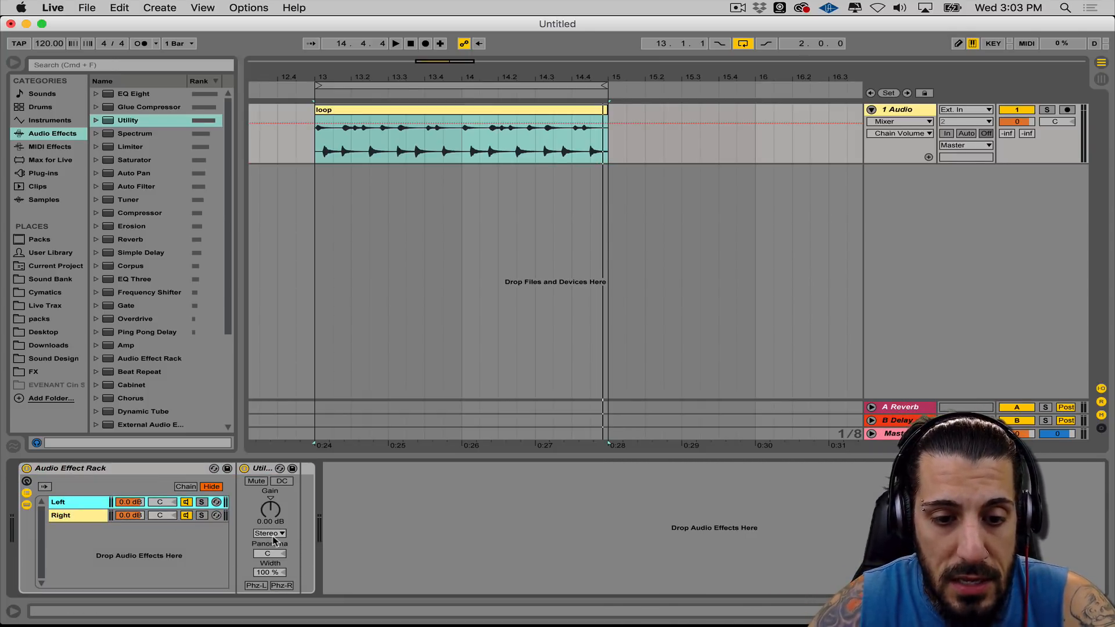
# Set the Left chain Utility's Channel Mode to Left and the Right chain's to Right.
pyautogui.click(269, 533)
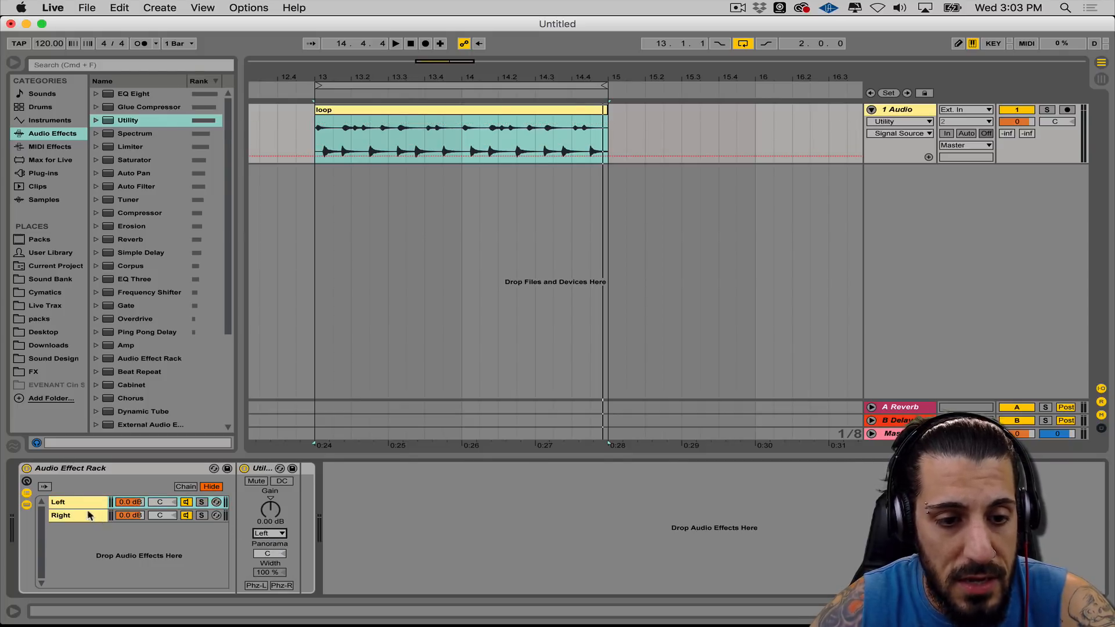
pyautogui.click(268, 532)
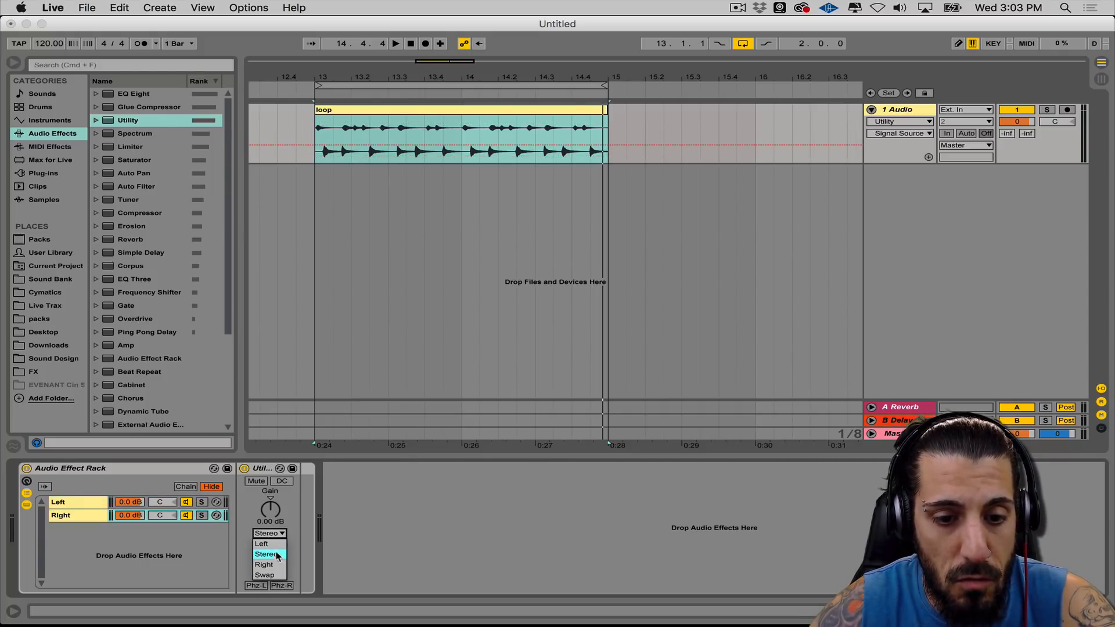
pyautogui.click(264, 564)
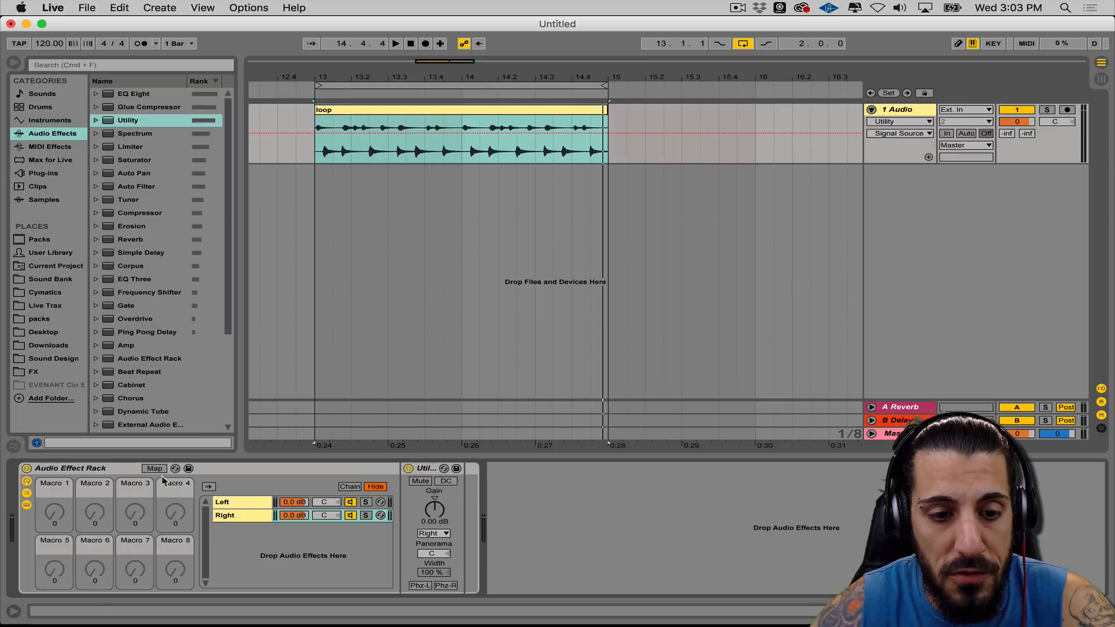
# Map the Left and Right Utility Panoramas to rack Macros 1 and 2, 50L to 50R.
pyautogui.click(153, 468)
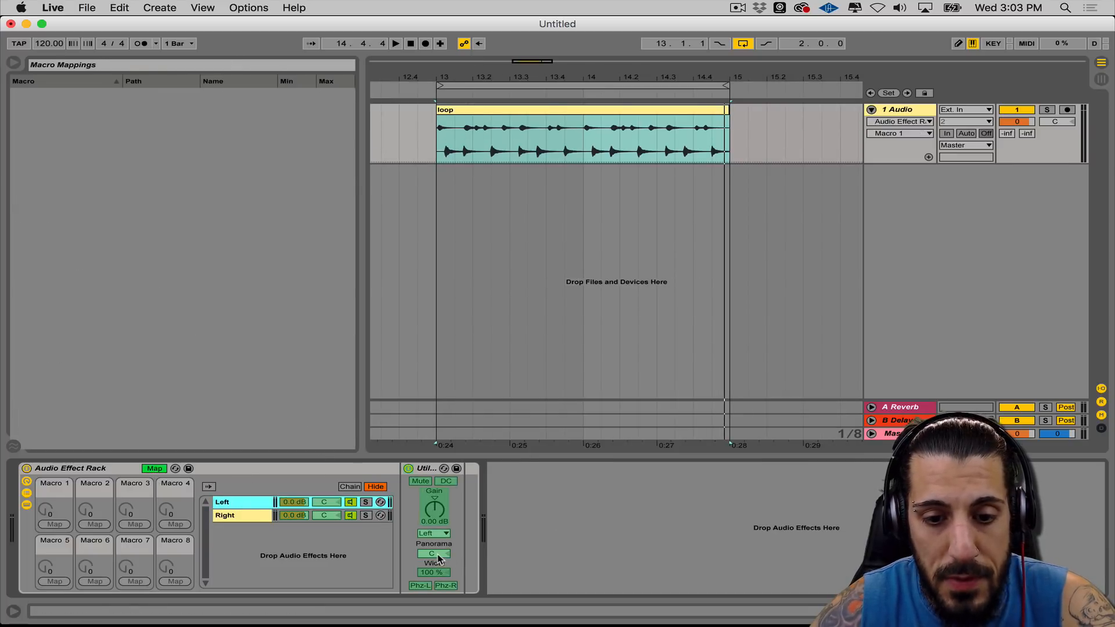
pyautogui.click(54, 523)
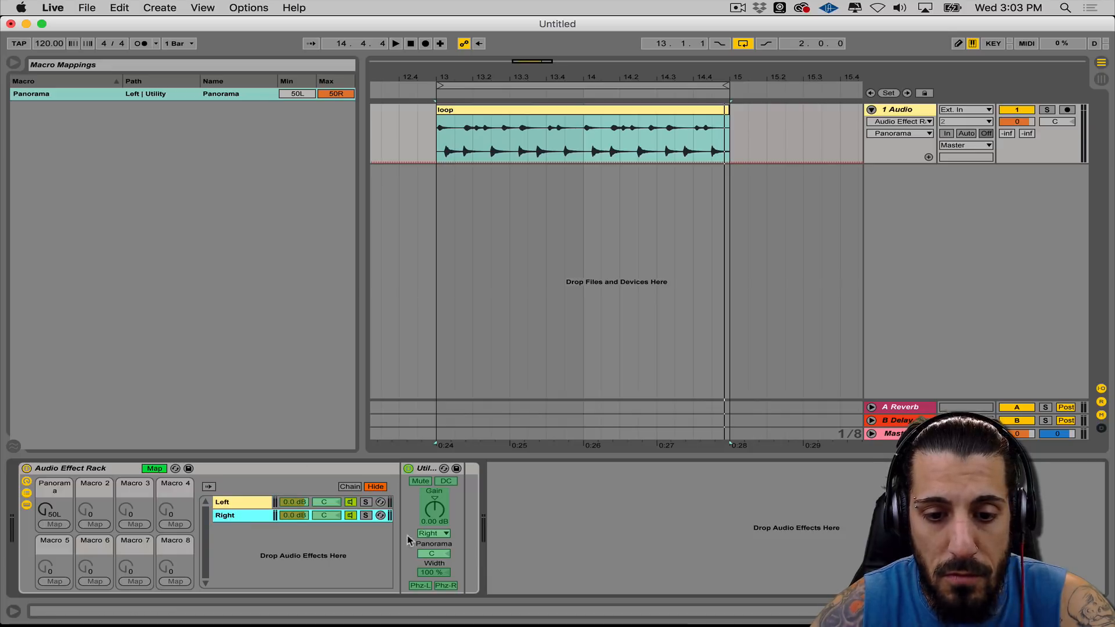
pyautogui.click(94, 524)
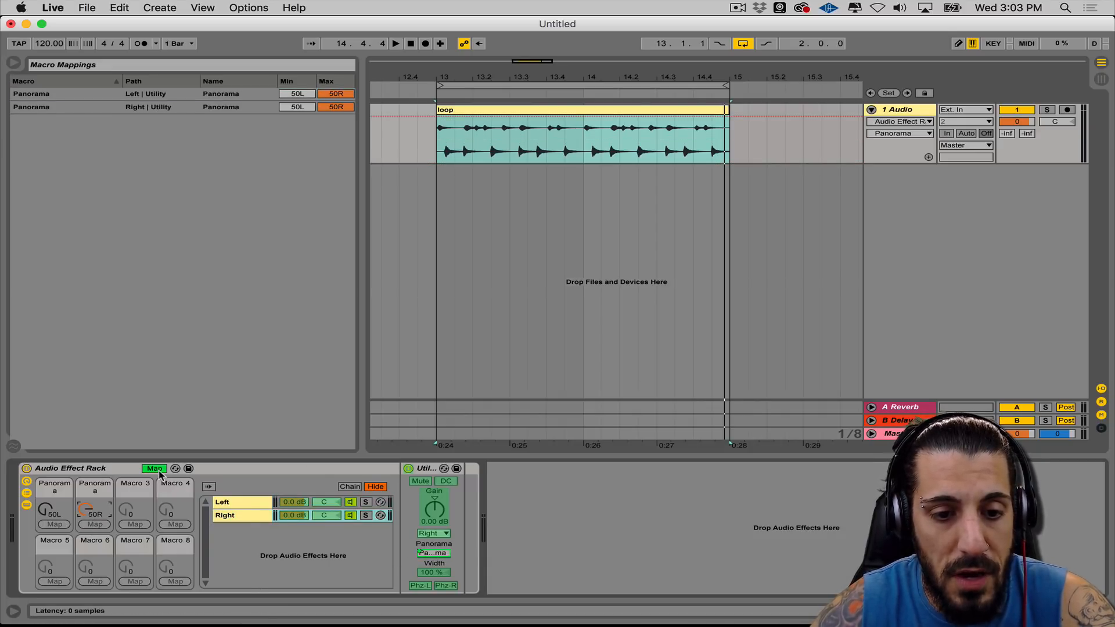
pyautogui.click(155, 468)
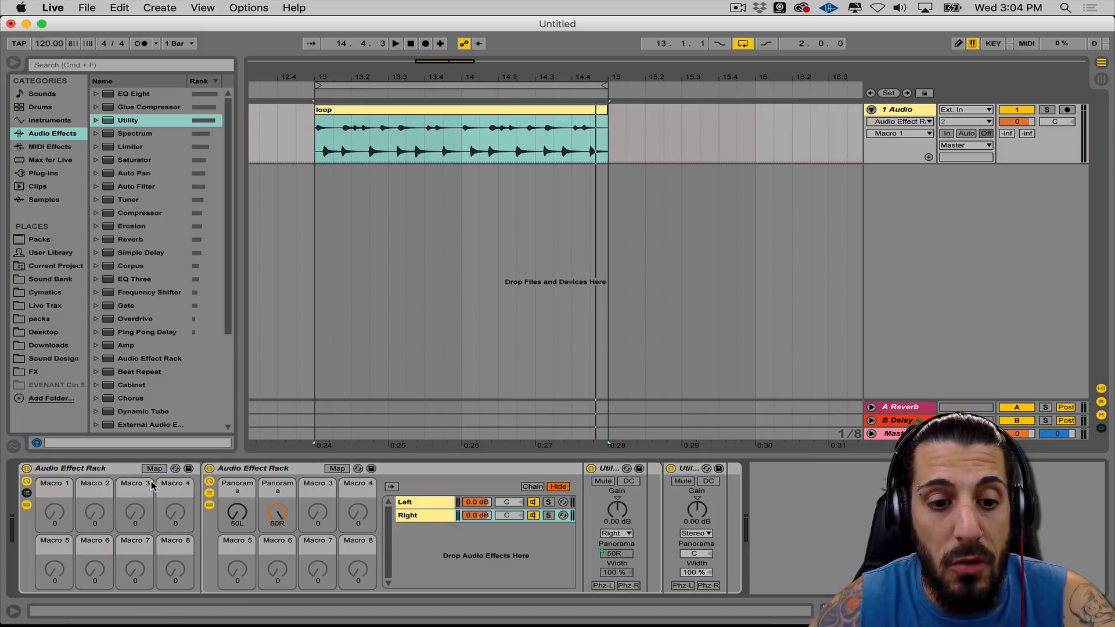
# Map the inner rack's two Panorama macros to outer Macros 1 and 2, 50L to 50R.
pyautogui.click(155, 468)
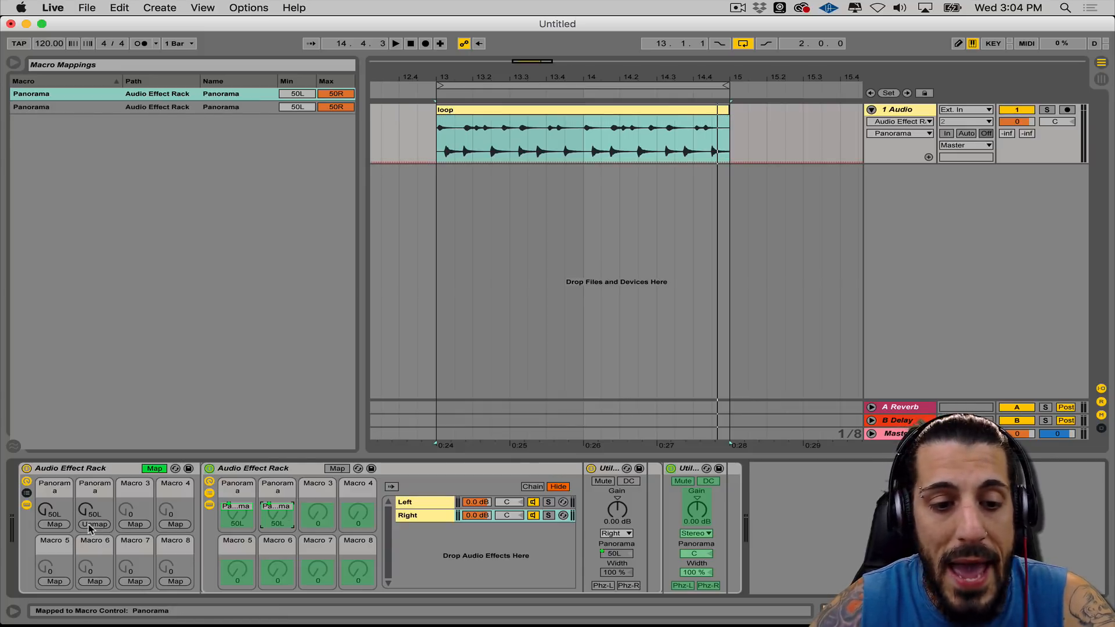
pyautogui.click(94, 523)
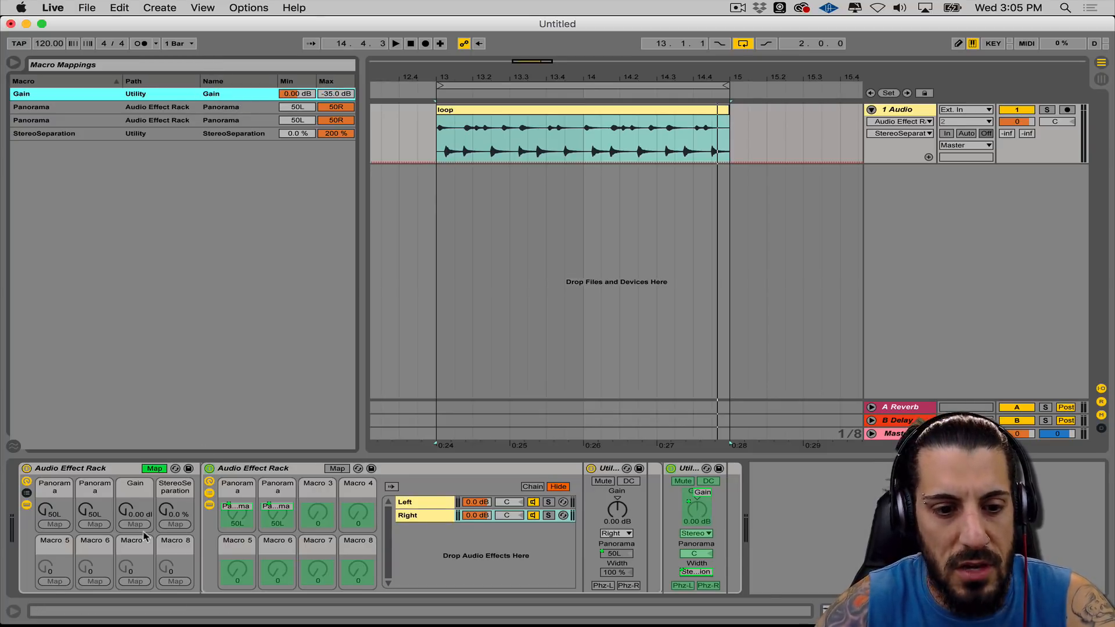
# Cap the Macro 4 width mapping at 100% and invert its range to run 100% to 0%.
pyautogui.moveTo(134, 511); pyautogui.dragTo(134, 519)
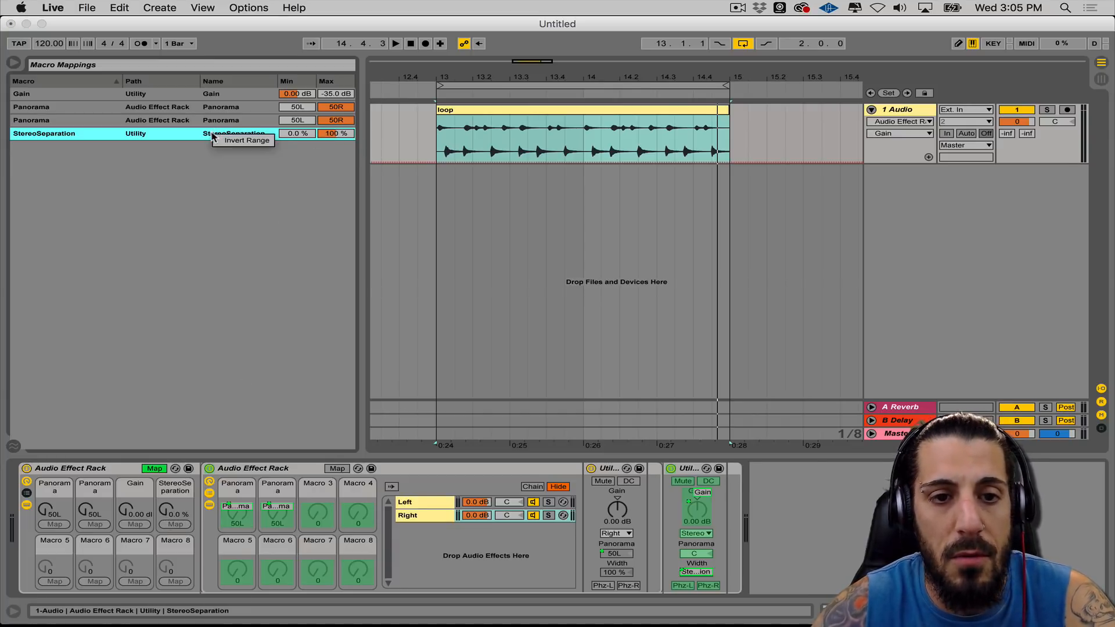
pyautogui.click(247, 141)
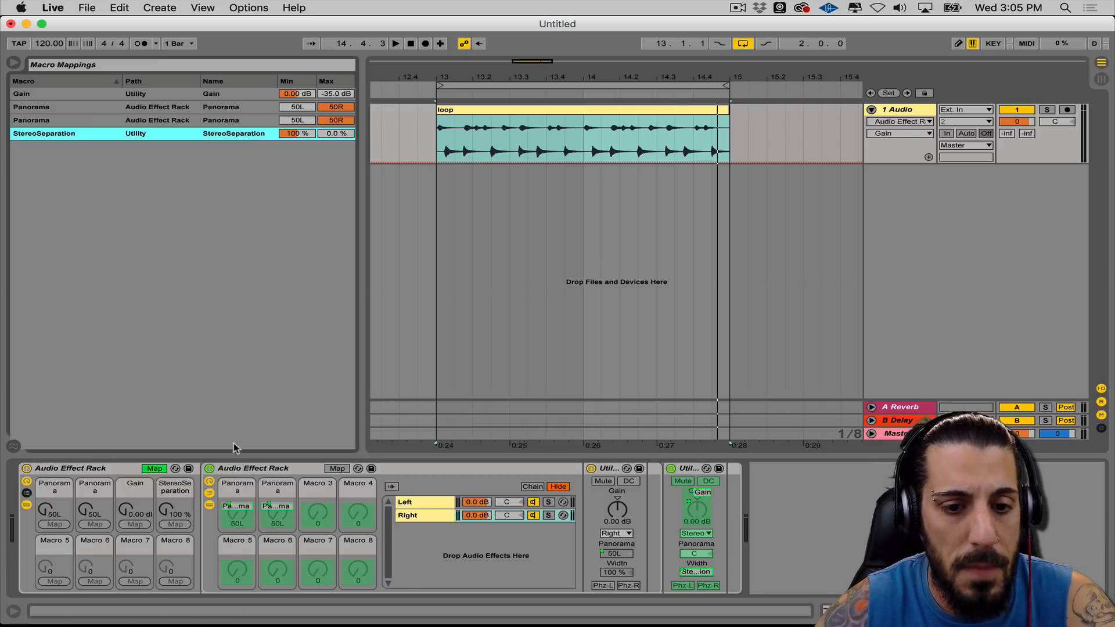
pyautogui.click(153, 468)
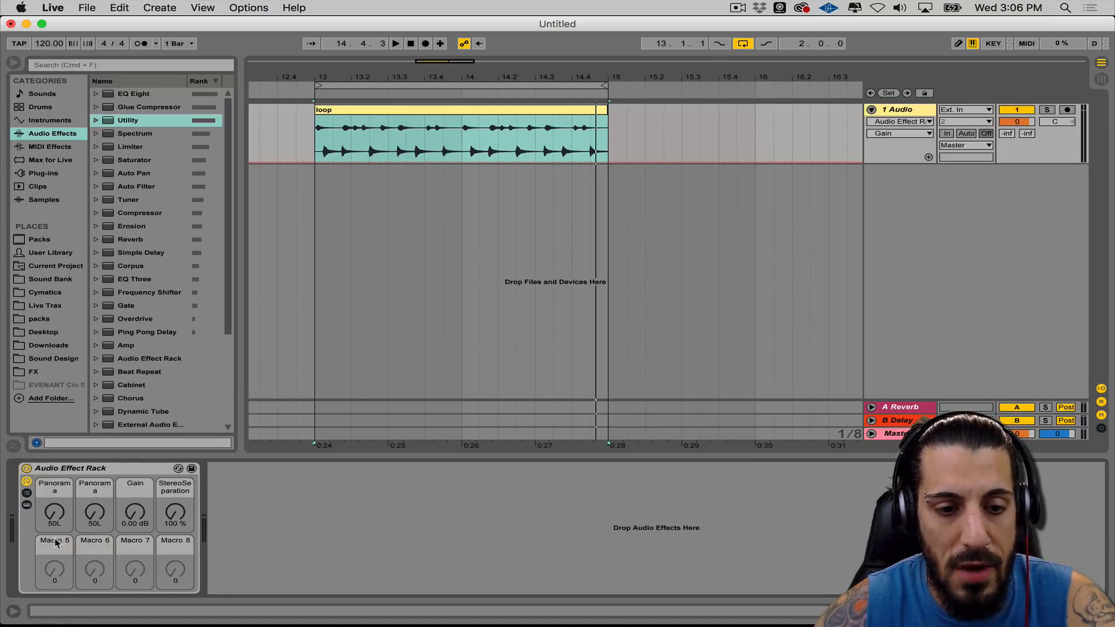
# Name the outer rack True Stereo Pan Rack with macros Left, Right, Gain and Stereo/Mono.
pyautogui.click(70, 468)
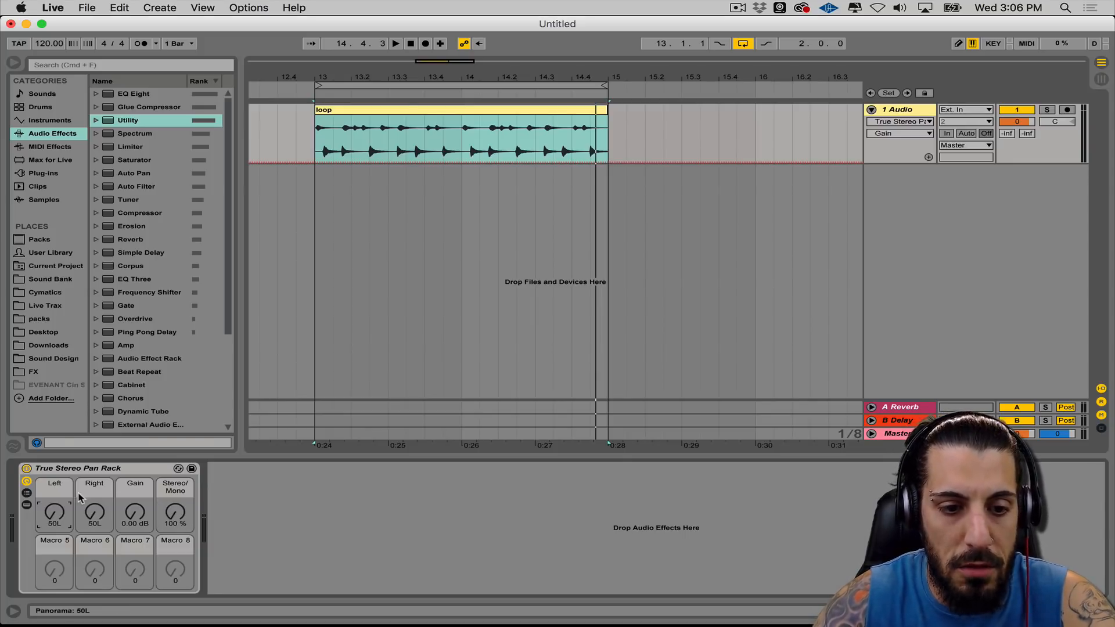
# Colour Left and Right macros pink, Gain blue and Stereo/Mono yellow.
pyautogui.click(54, 483)
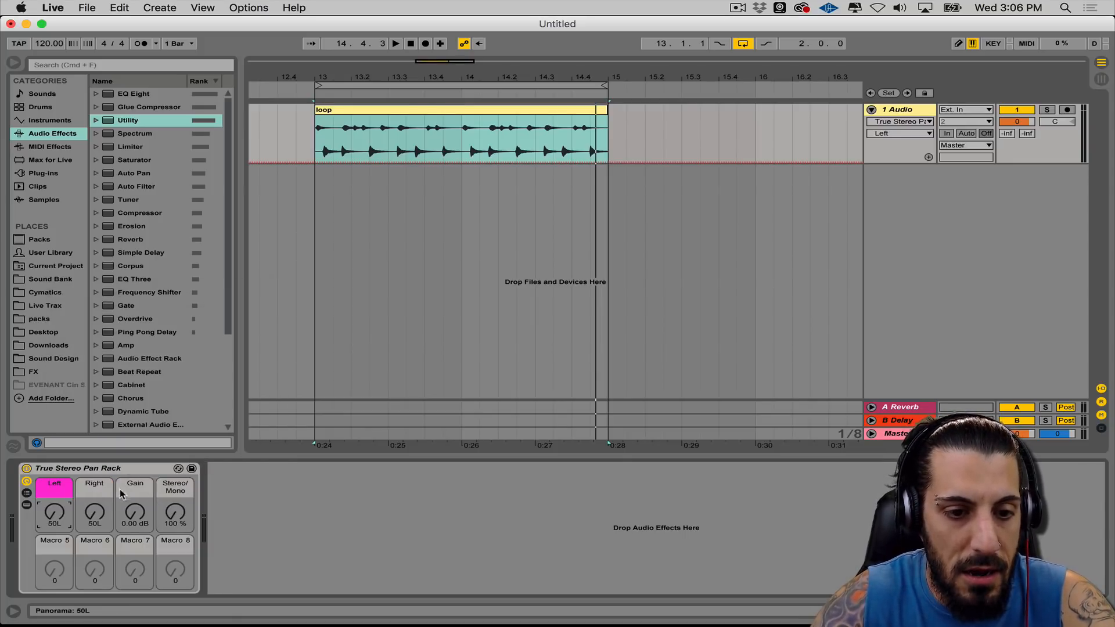
pyautogui.click(94, 487)
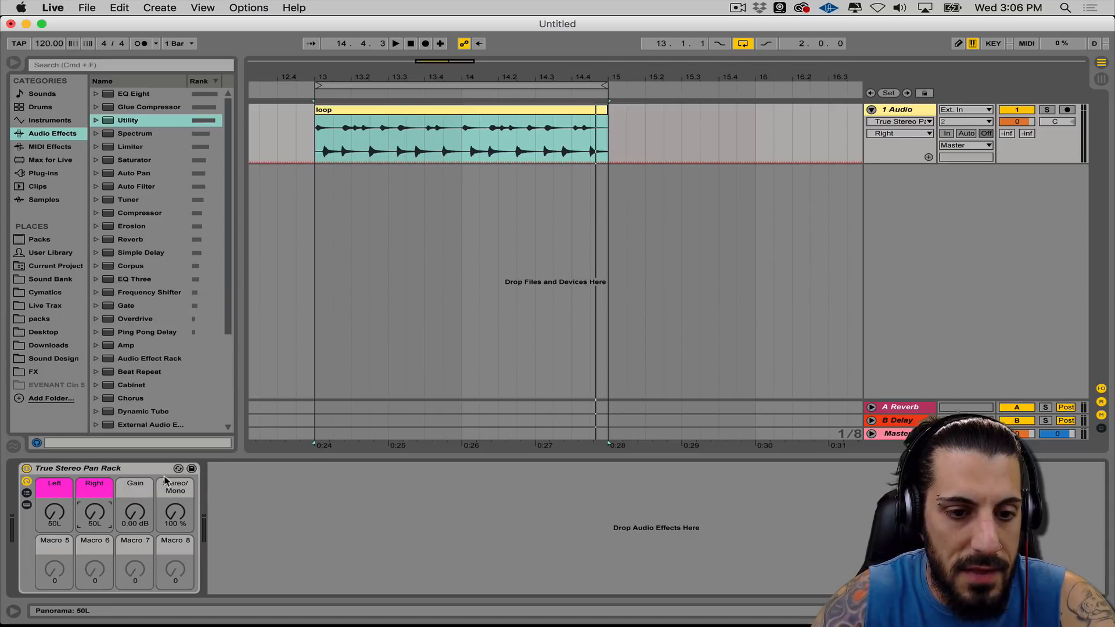
pyautogui.rightClick(135, 483)
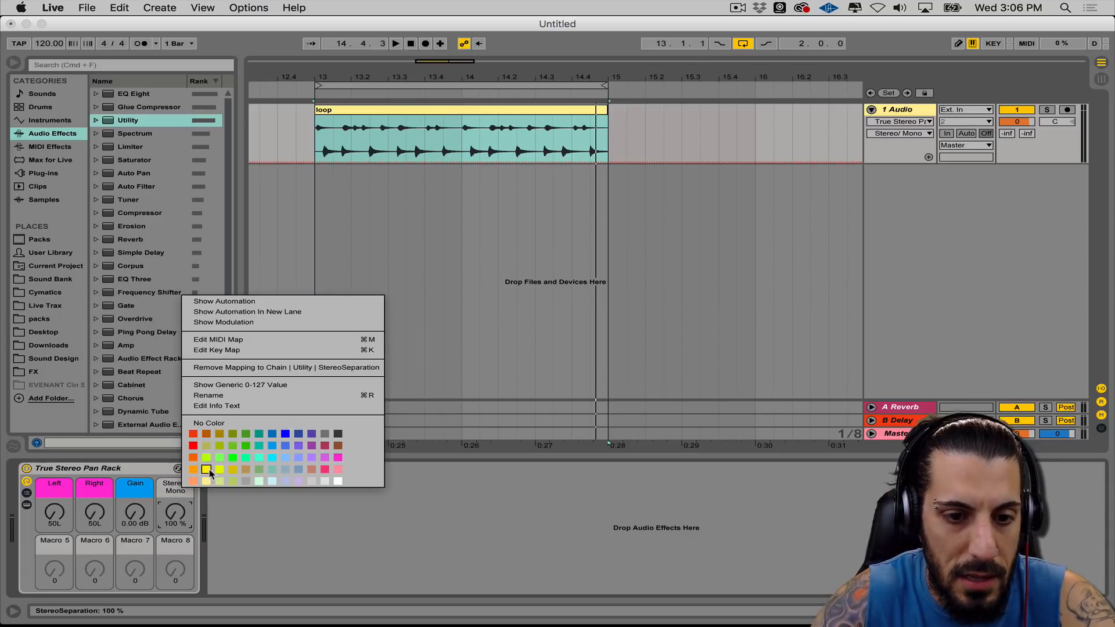
pyautogui.click(207, 469)
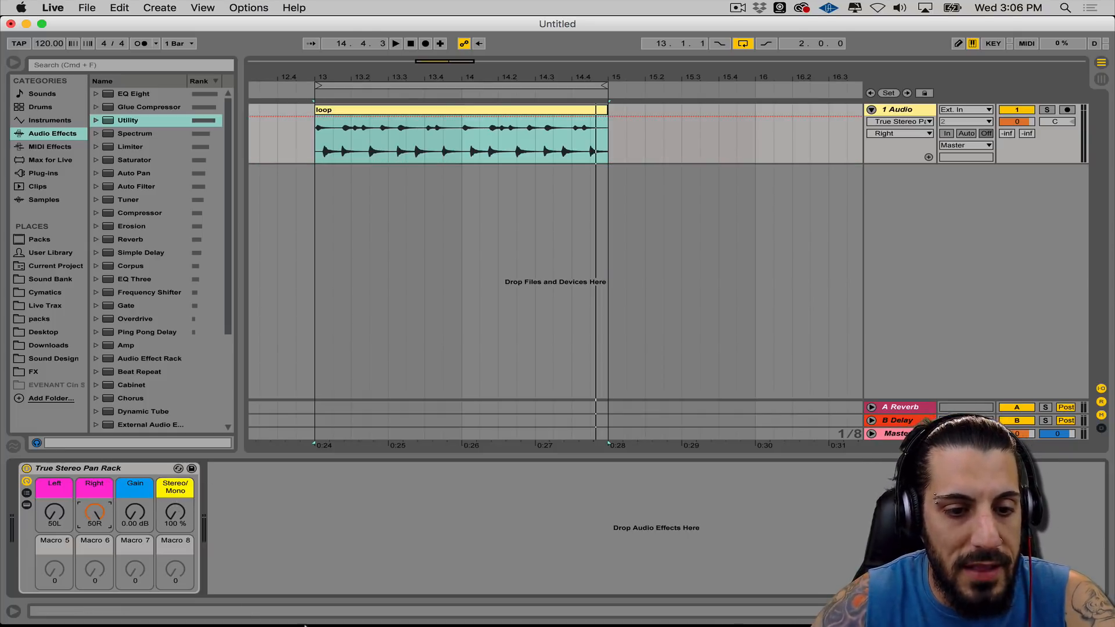
# Play the loop and turn the Stereo/Mono macro down from 100% to about 55%.
pyautogui.click(78, 468)
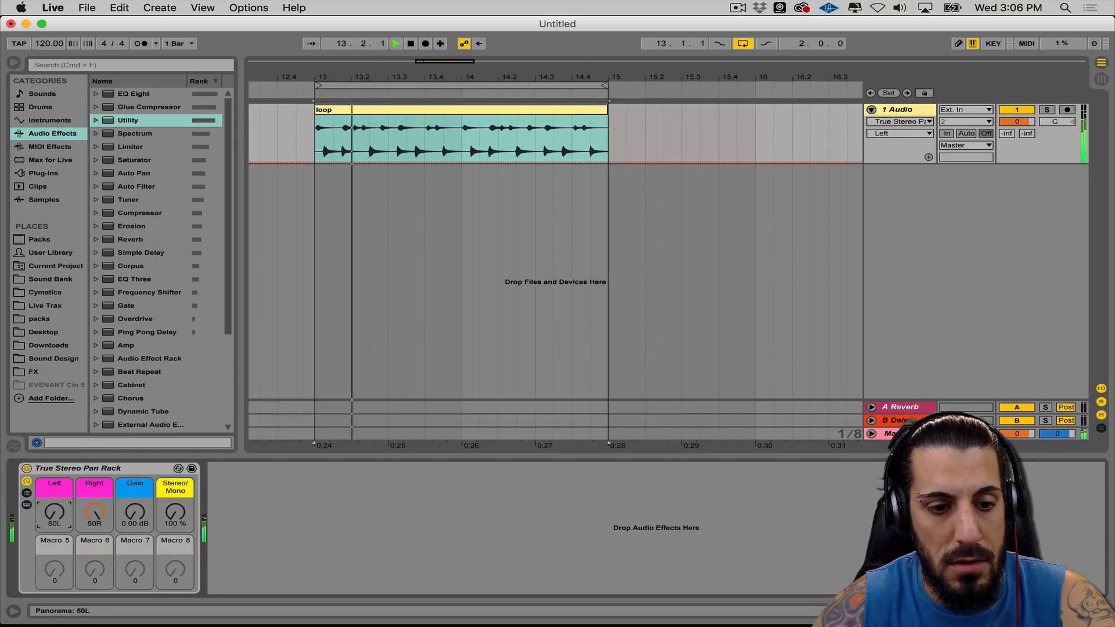
pyautogui.moveTo(55, 513); pyautogui.dragTo(55, 498)
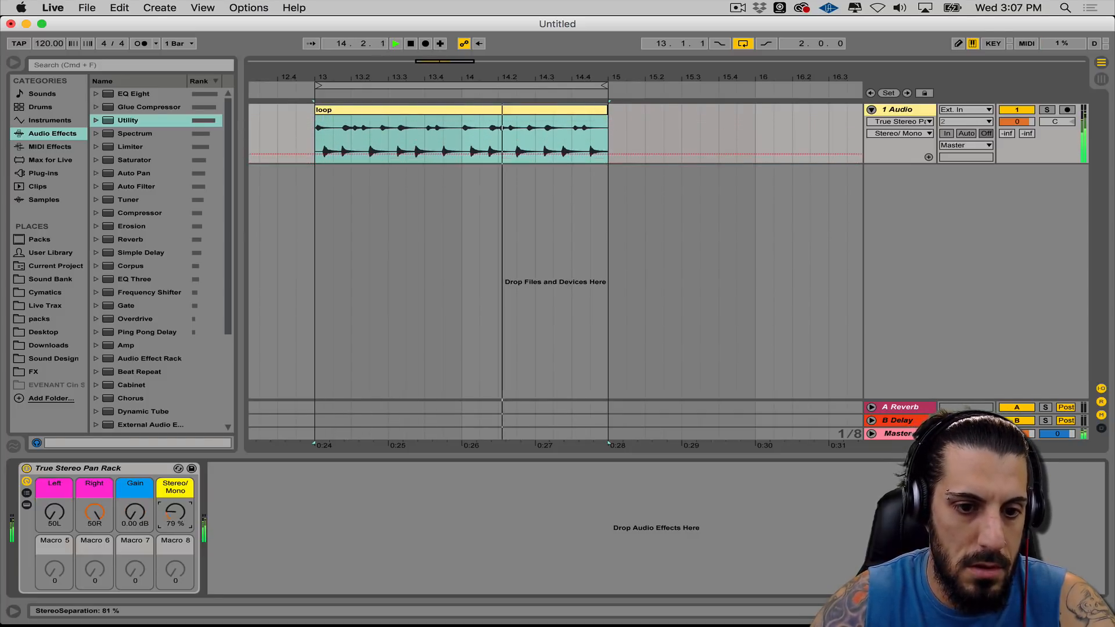
pyautogui.moveTo(175, 512); pyautogui.dragTo(175, 529)
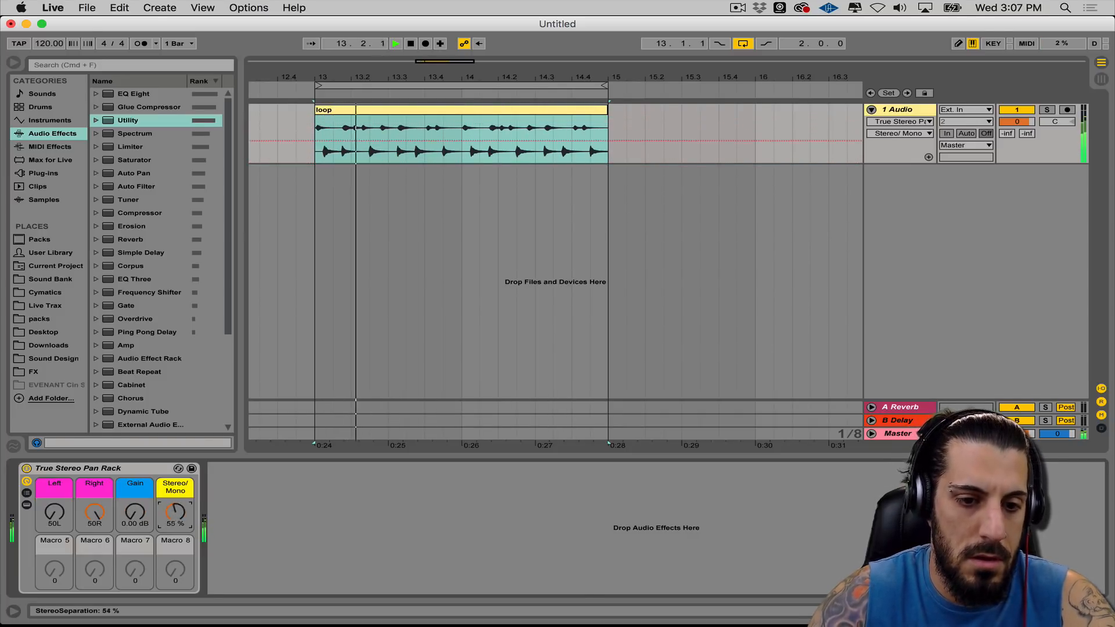